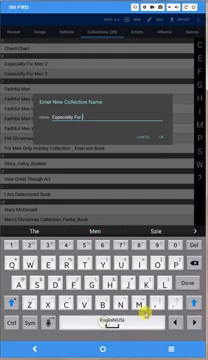
Name the new collection, starting with 'M', in the collection name dialog
{"action": "type", "text": "M"}
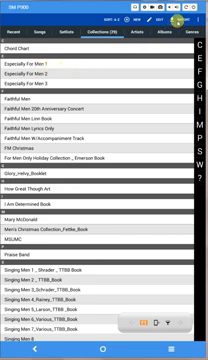
Start importing the book's songs from local files into the collection
{"action": "left_click", "coordinate": [182, 20]}
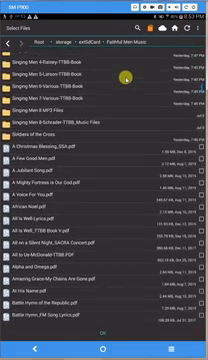
Scroll through the storage folder's PDF sheet music files to find the book's music
{"action": "scroll", "scroll_direction": "down", "scroll_amount": 3}
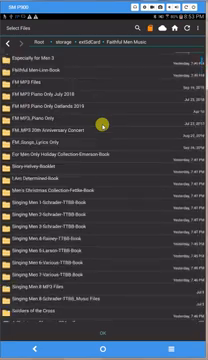